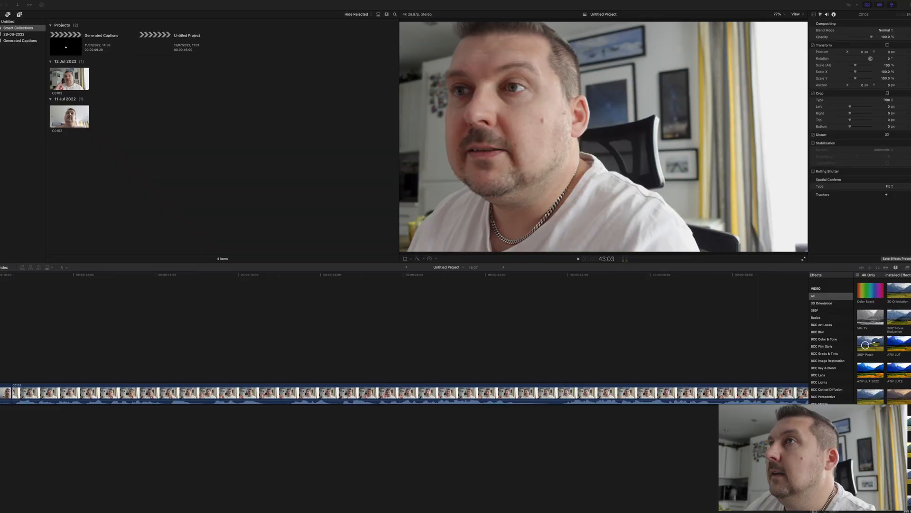
pyautogui.moveTo(454, 279)
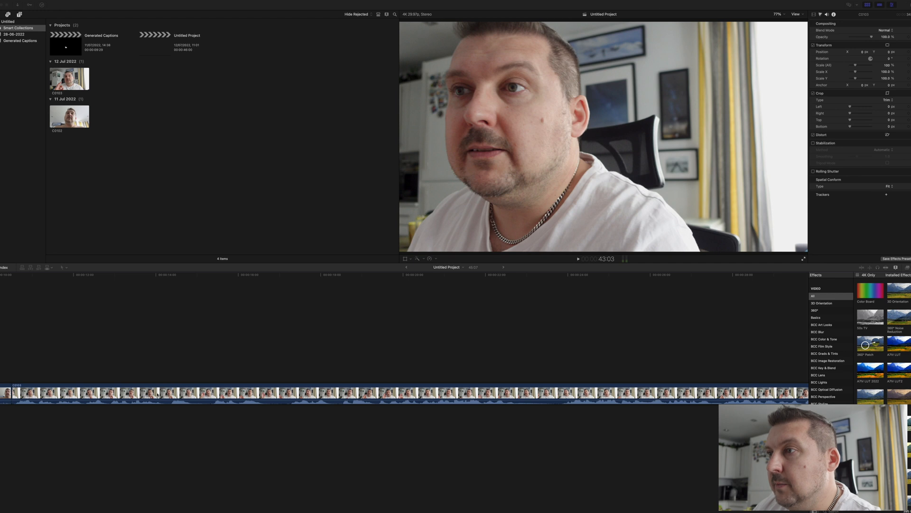
# Select the talking-head clip in the timeline and show the share destinations list
pyautogui.click(296, 393)
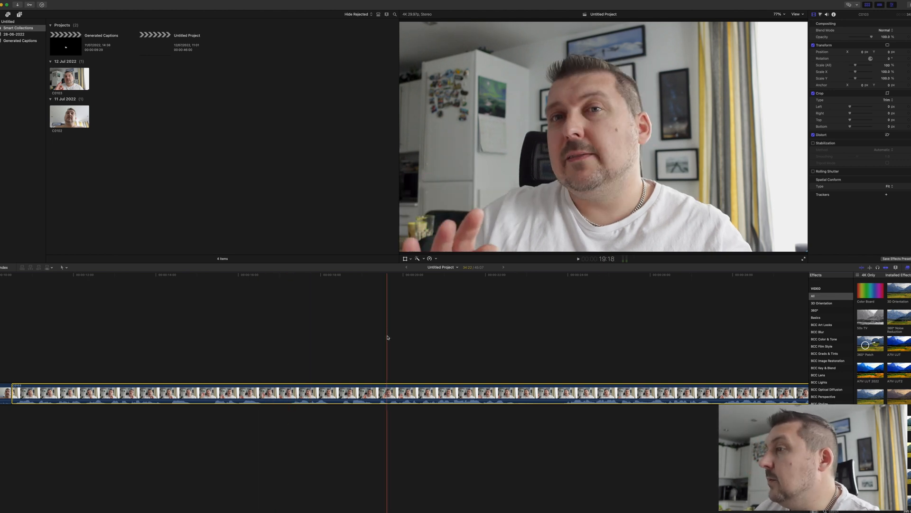
pyautogui.click(349, 395)
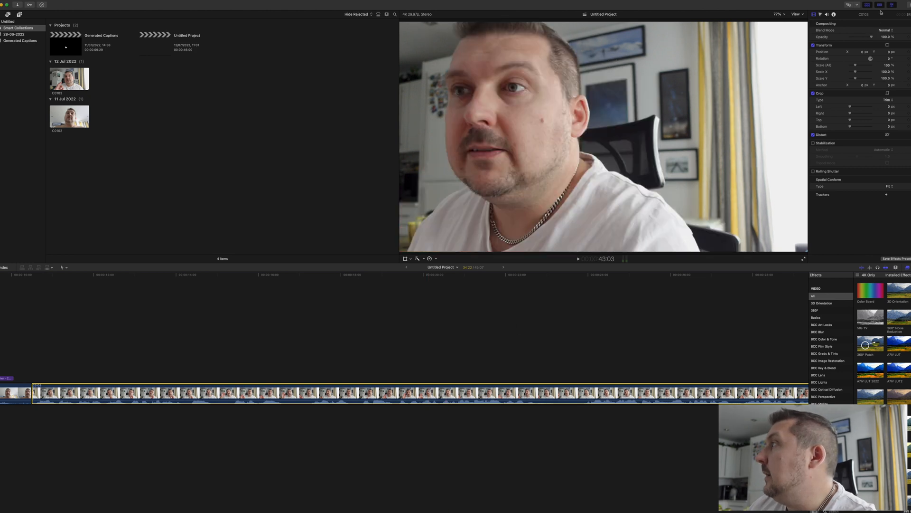
pyautogui.click(890, 5)
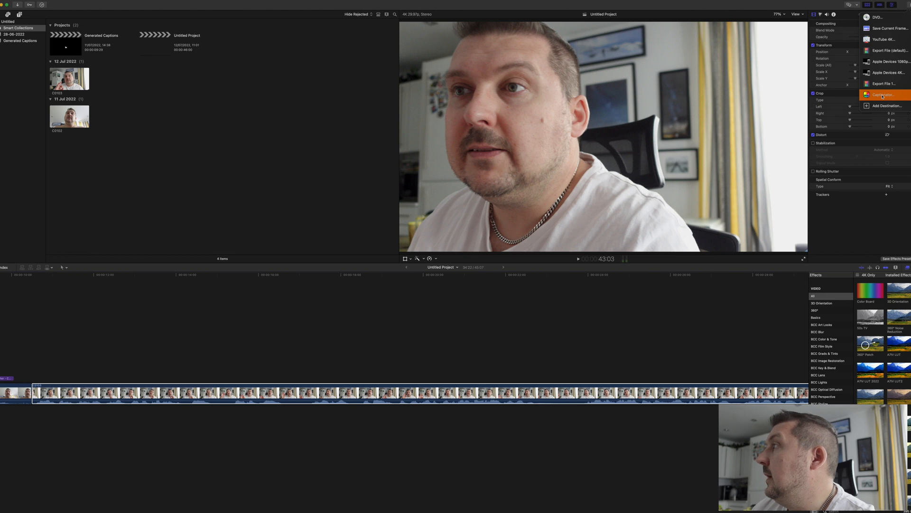
# Share the project to the Captionator destination and confirm with Next
pyautogui.click(882, 95)
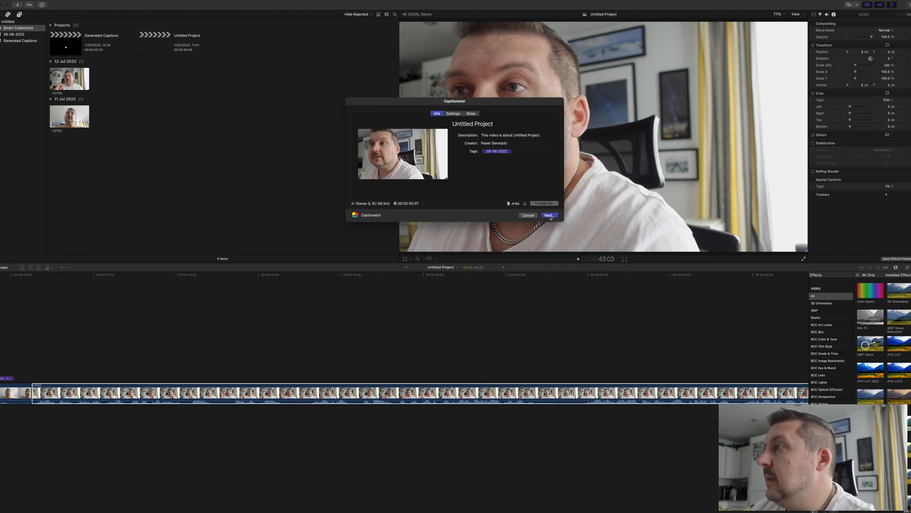
pyautogui.click(548, 215)
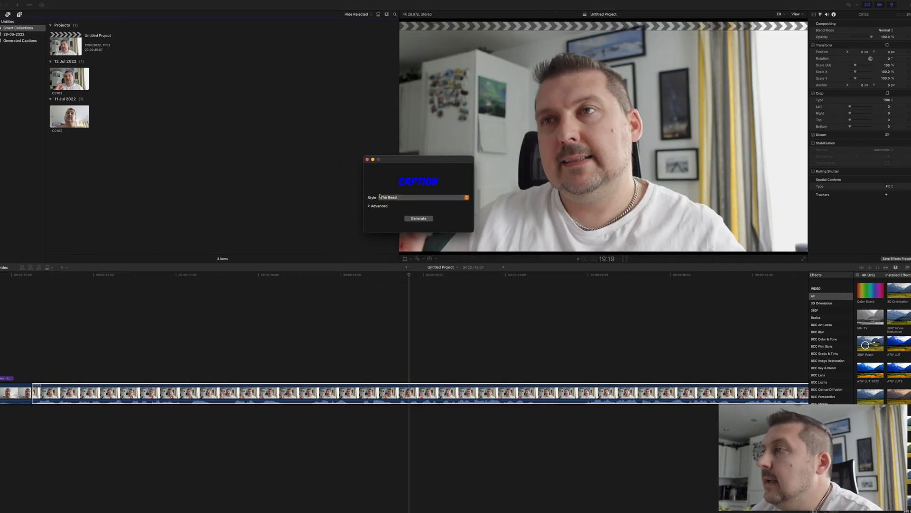
# Pick the Finzar caption style, expand Advanced, and bring up the Fonts panel
pyautogui.click(422, 197)
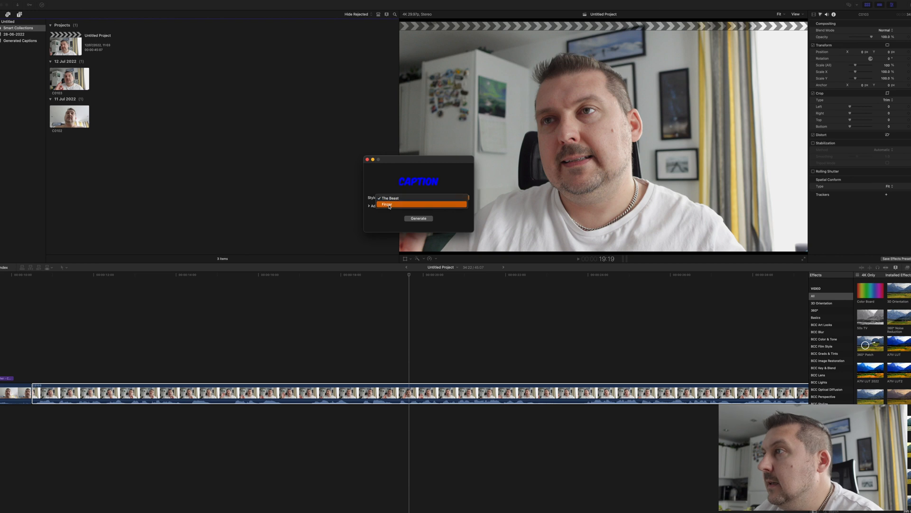
pyautogui.click(387, 204)
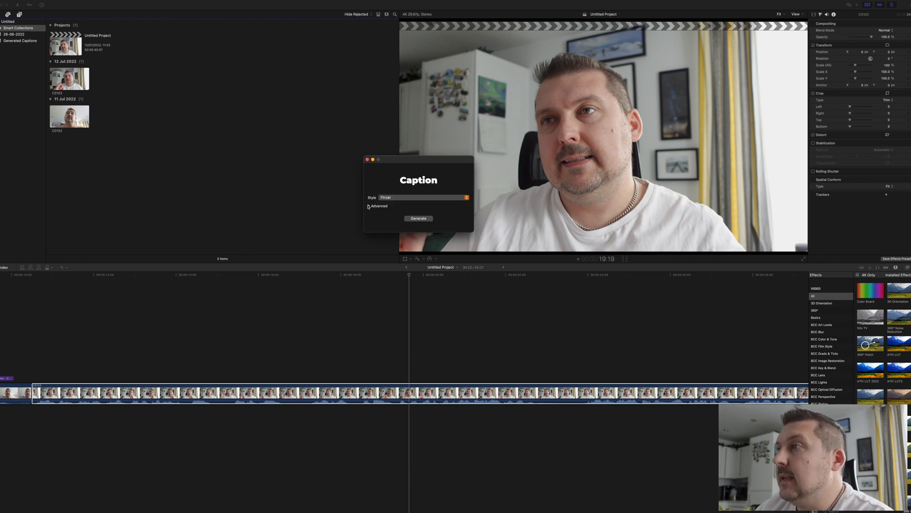
pyautogui.click(370, 206)
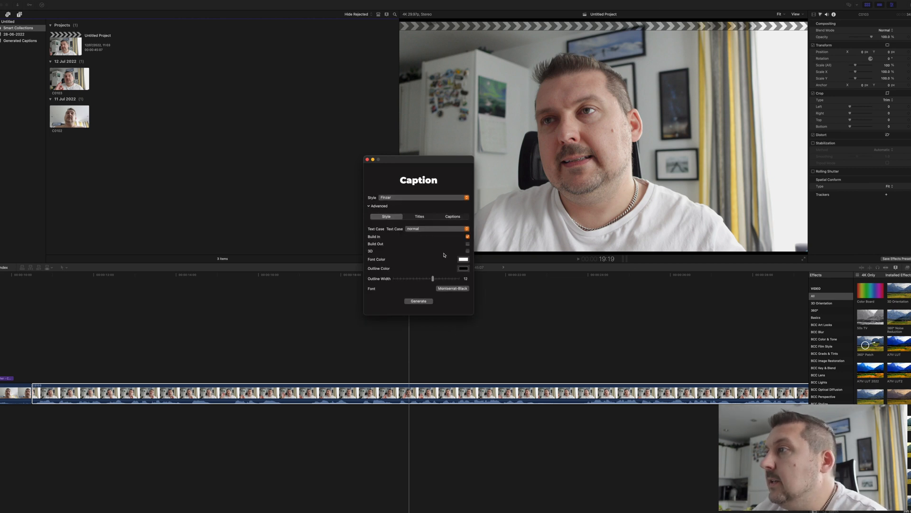
pyautogui.moveTo(437, 284)
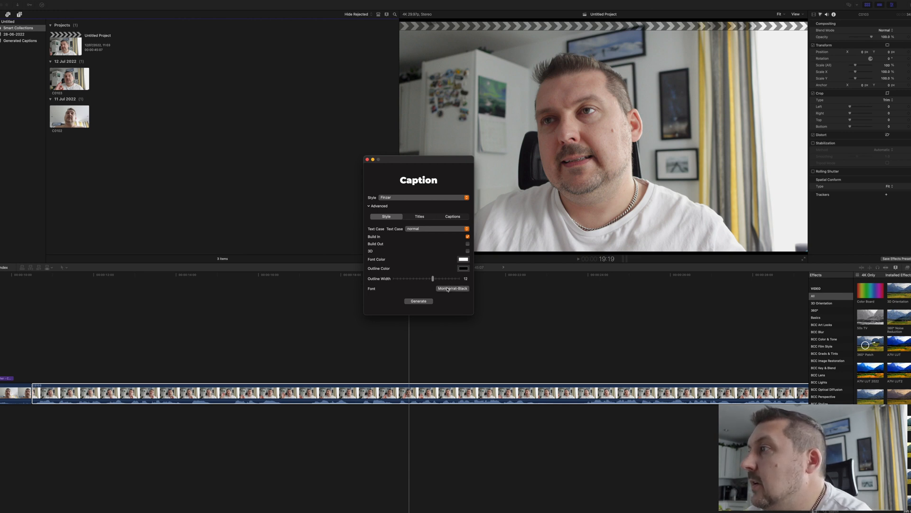
pyautogui.click(452, 289)
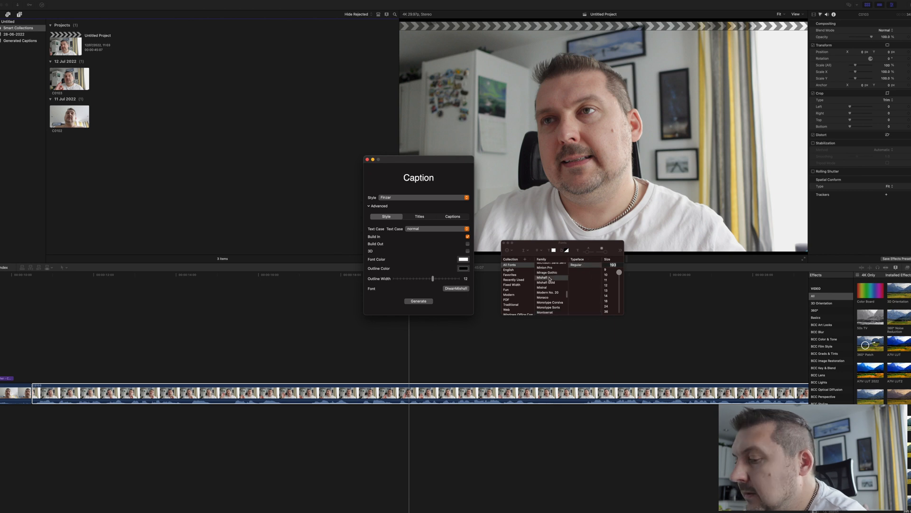
# Choose the Saira font family with the SemiBold typeface for the captions
pyautogui.scroll(-3)
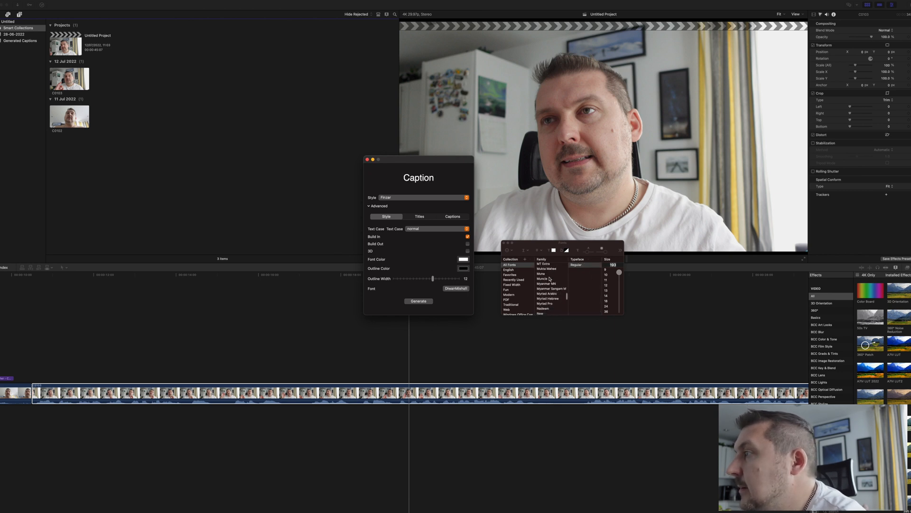
pyautogui.scroll(-3)
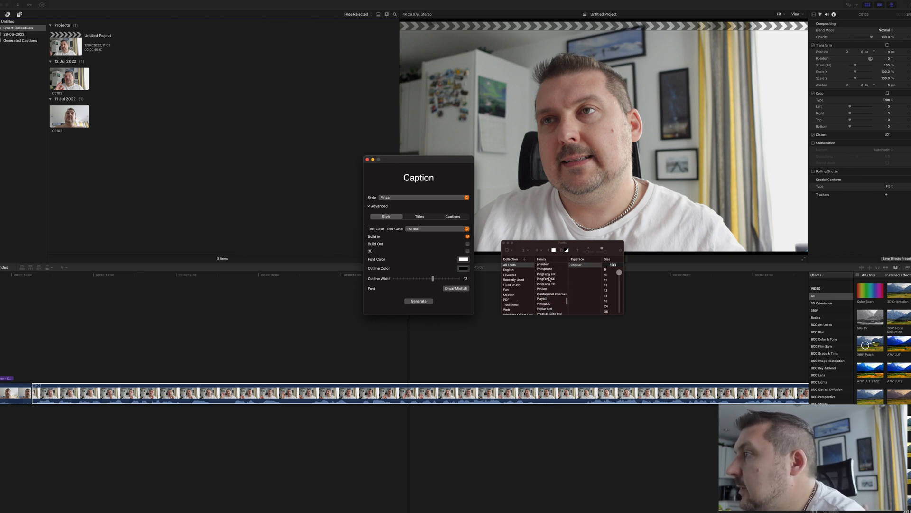
pyautogui.scroll(-3)
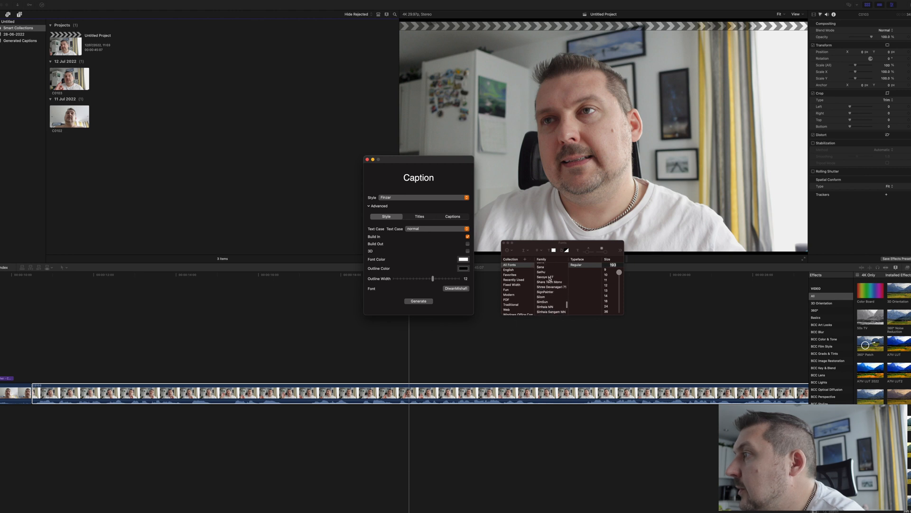
pyautogui.click(541, 278)
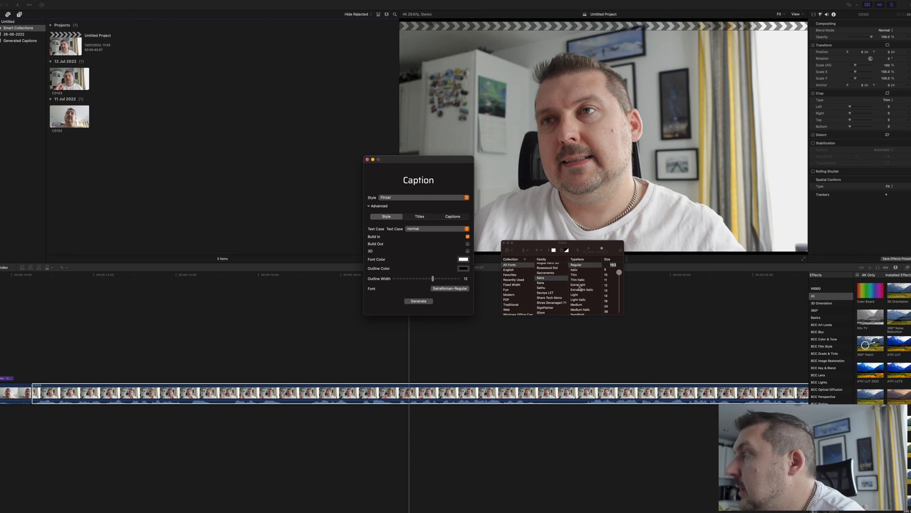
pyautogui.click(578, 298)
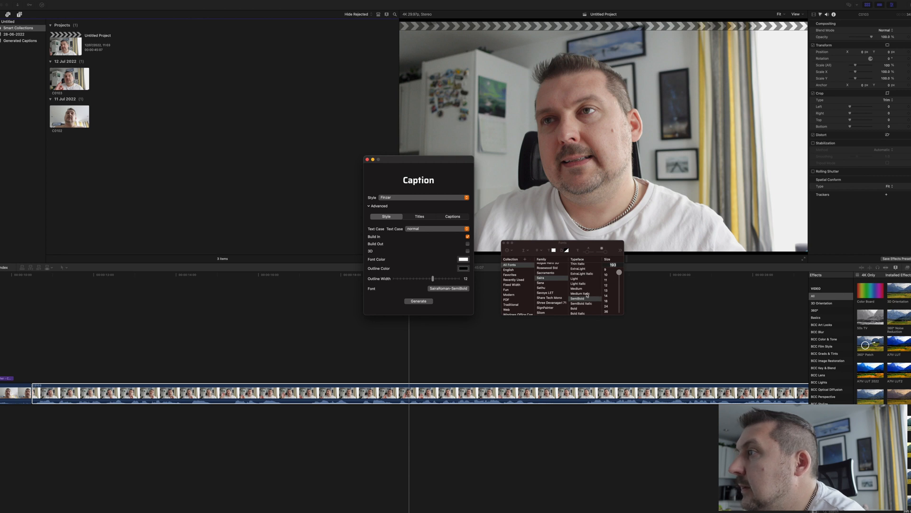
pyautogui.click(419, 216)
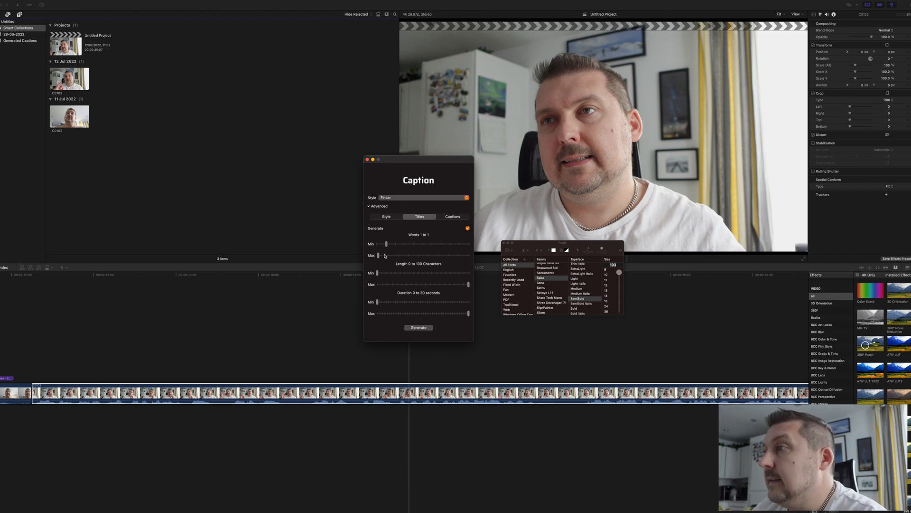
pyautogui.moveTo(393, 246)
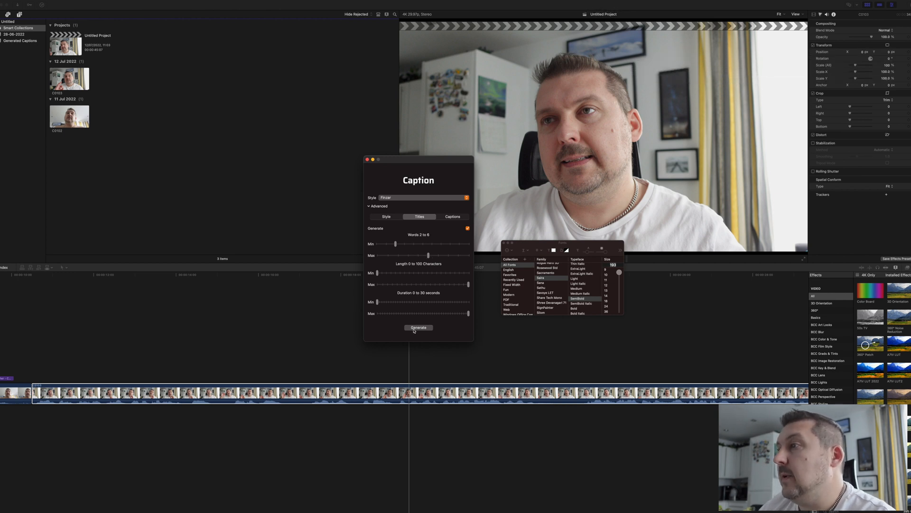
pyautogui.moveTo(417, 269)
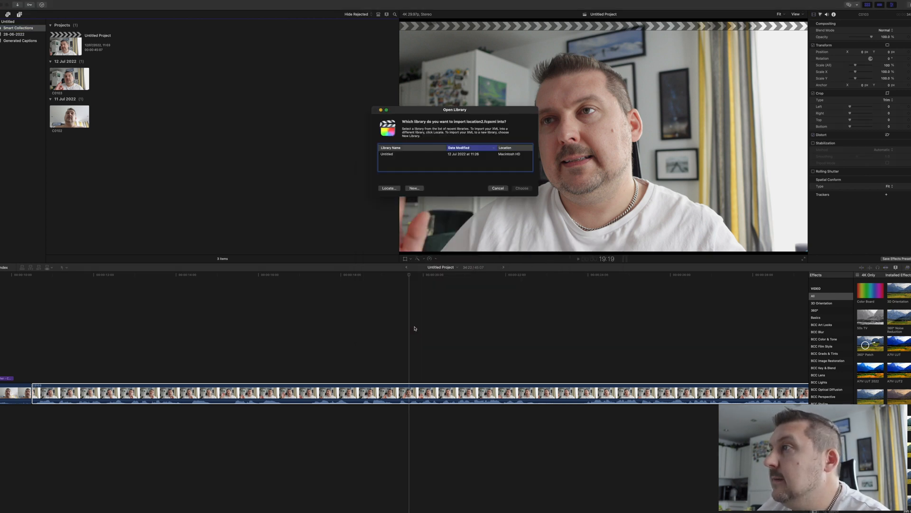
# Import the generated captions into the Untitled library and open the Generated Captions project
pyautogui.click(407, 154)
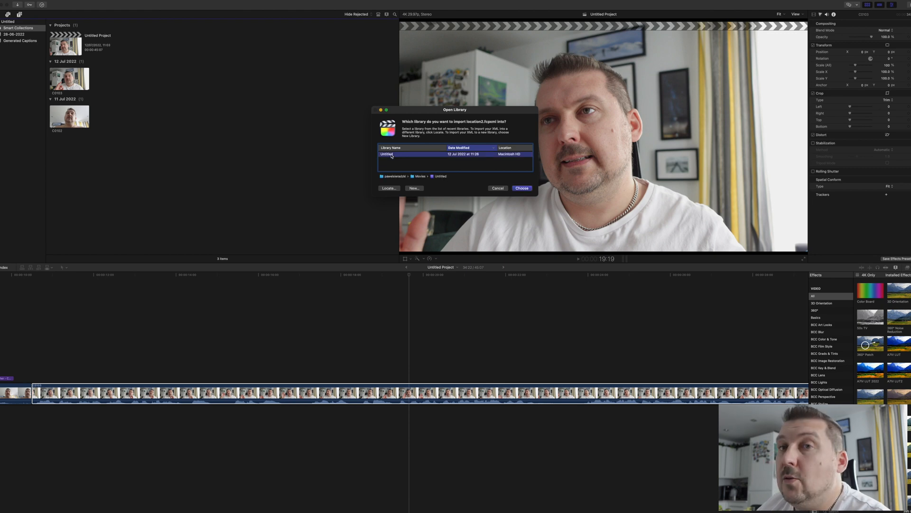
pyautogui.click(522, 188)
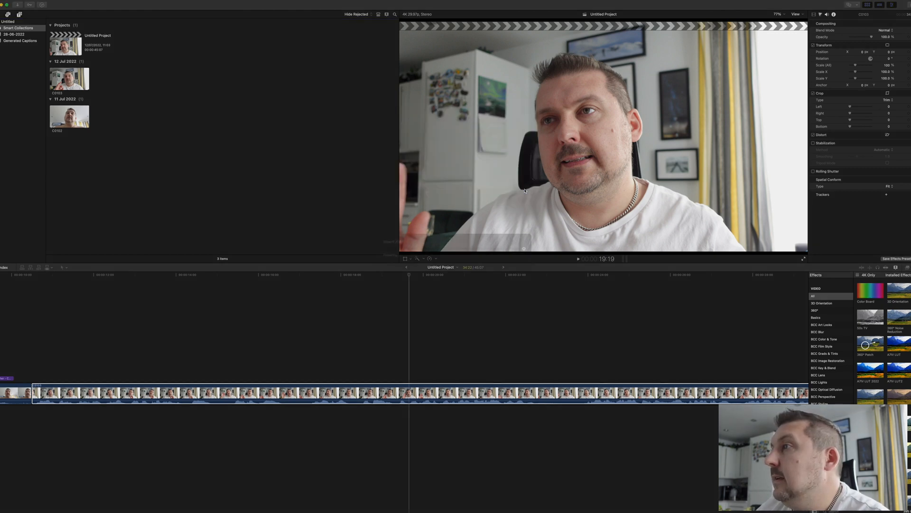
pyautogui.click(21, 40)
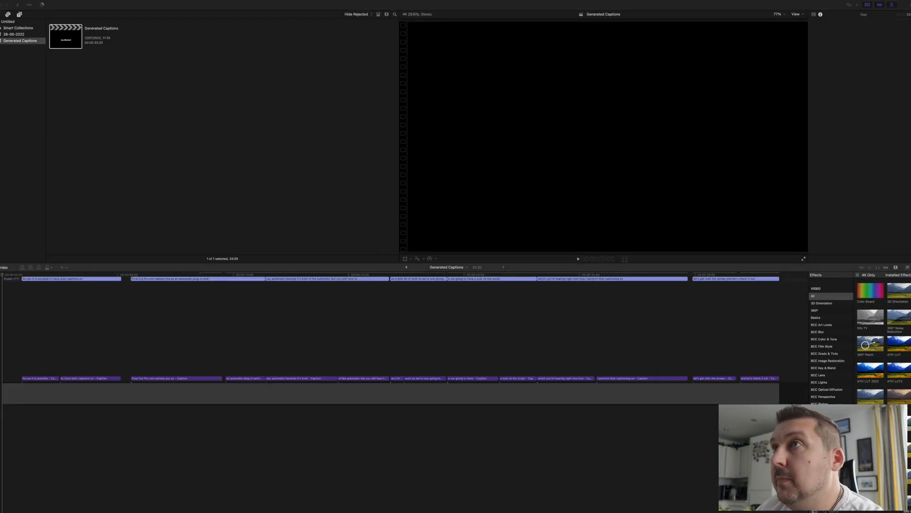
pyautogui.moveTo(555, 338)
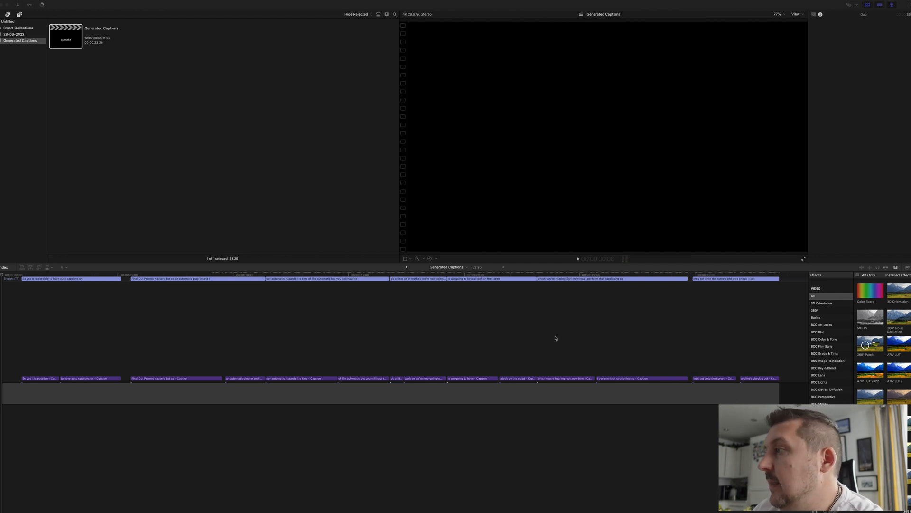
pyautogui.moveTo(106, 142)
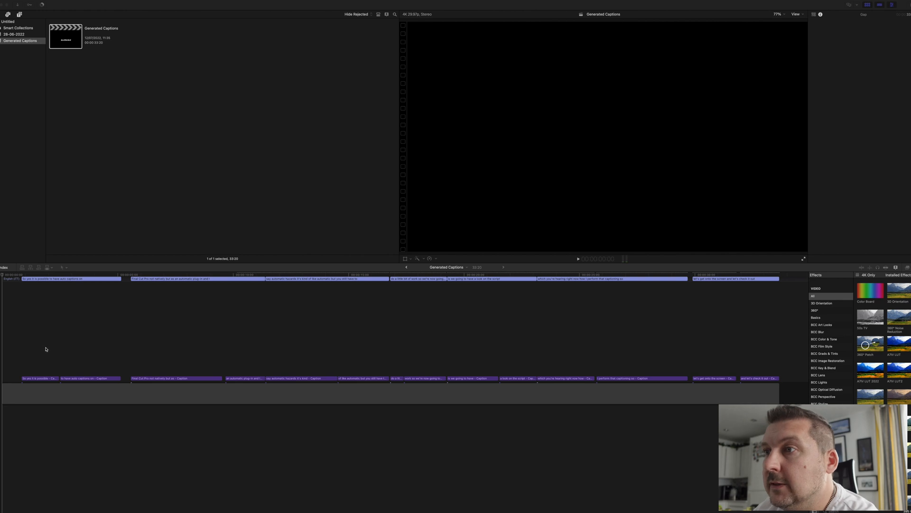
pyautogui.moveTo(10, 351)
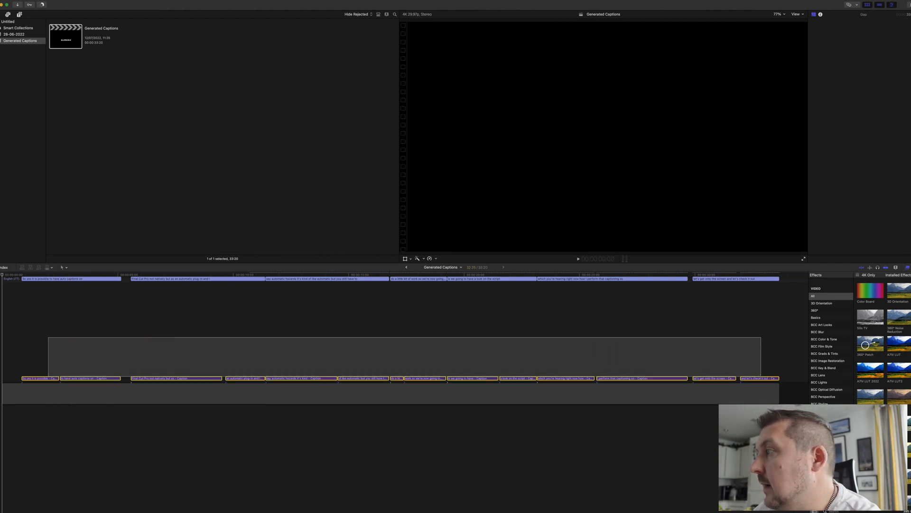
# Select and copy every caption title, then return to the Untitled library's projects
pyautogui.click(758, 378)
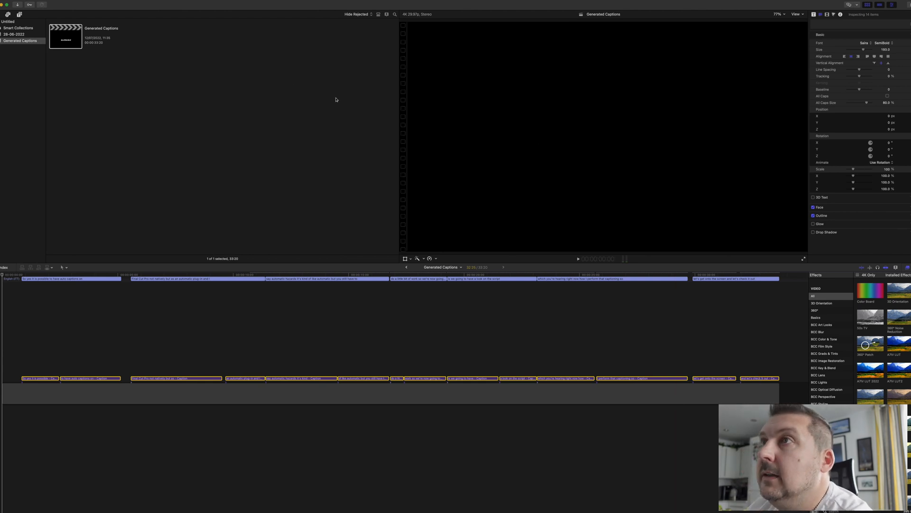
pyautogui.click(18, 28)
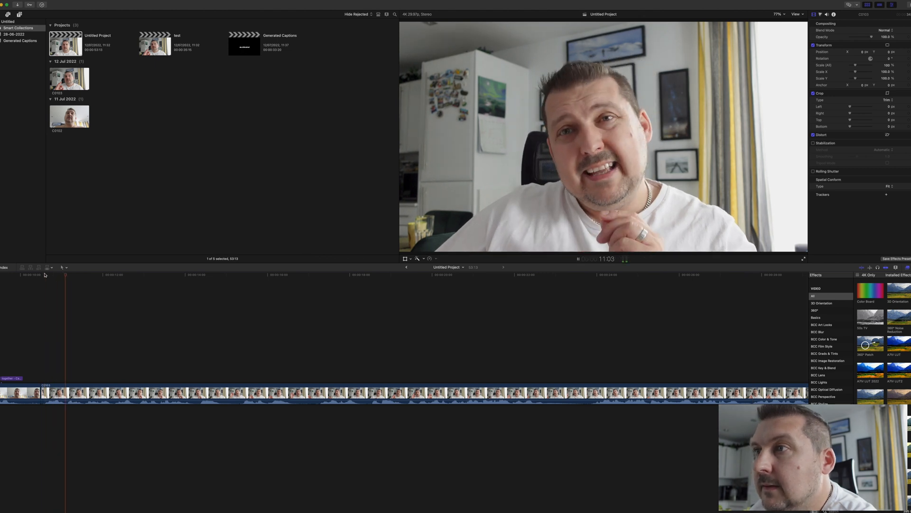
# Paste the captions at the start of Untitled Project and select the 'So yes it is possible' caption
pyautogui.click(578, 259)
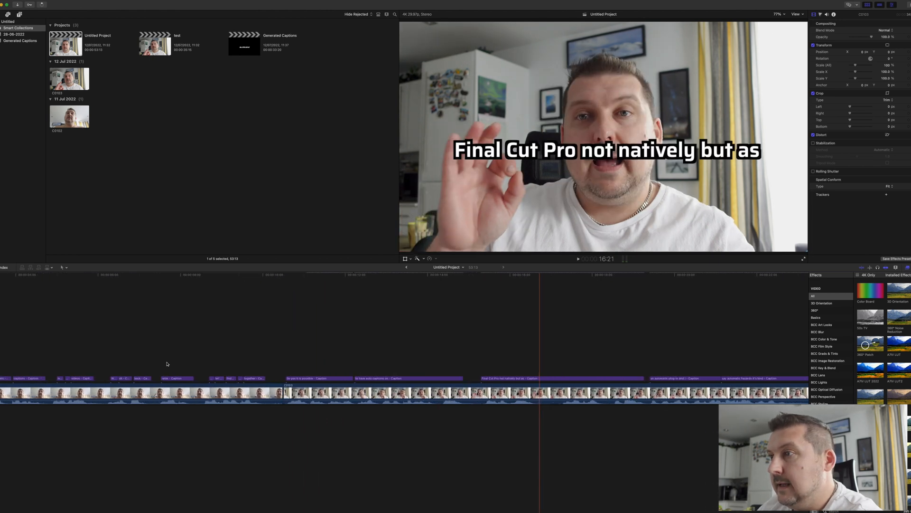
pyautogui.click(318, 378)
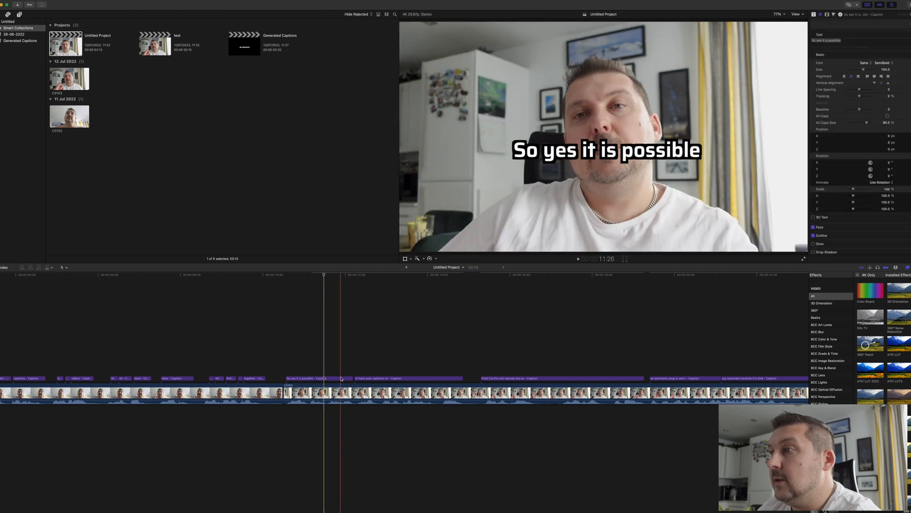
pyautogui.click(318, 378)
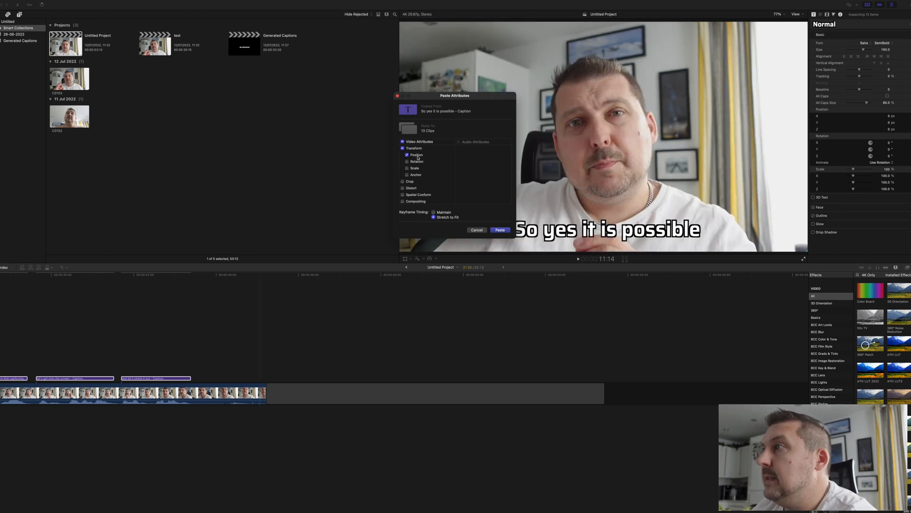
# Paste only the Transform Position attribute onto the remaining 13 captions
pyautogui.click(407, 154)
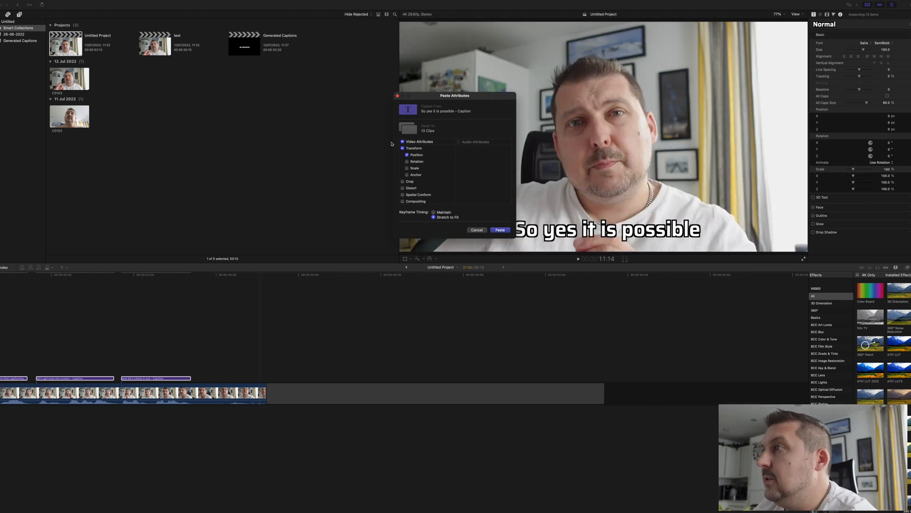
pyautogui.click(499, 230)
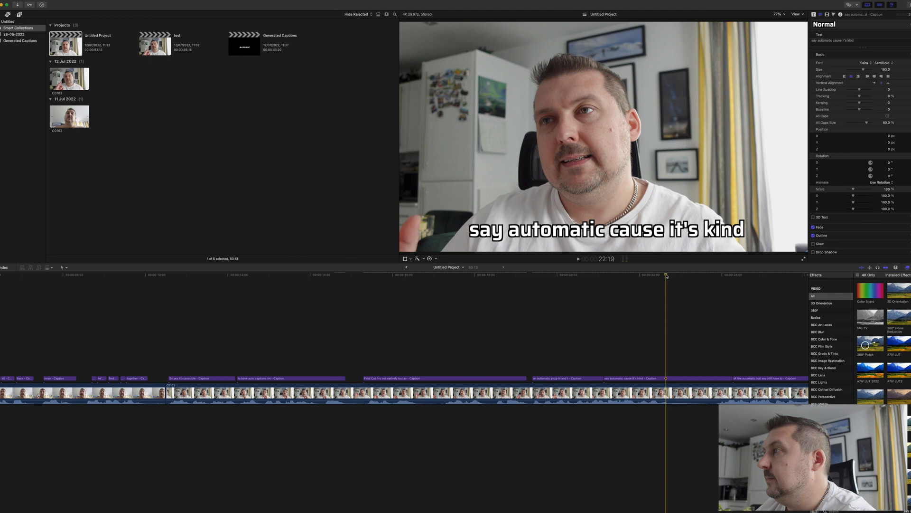
pyautogui.click(578, 259)
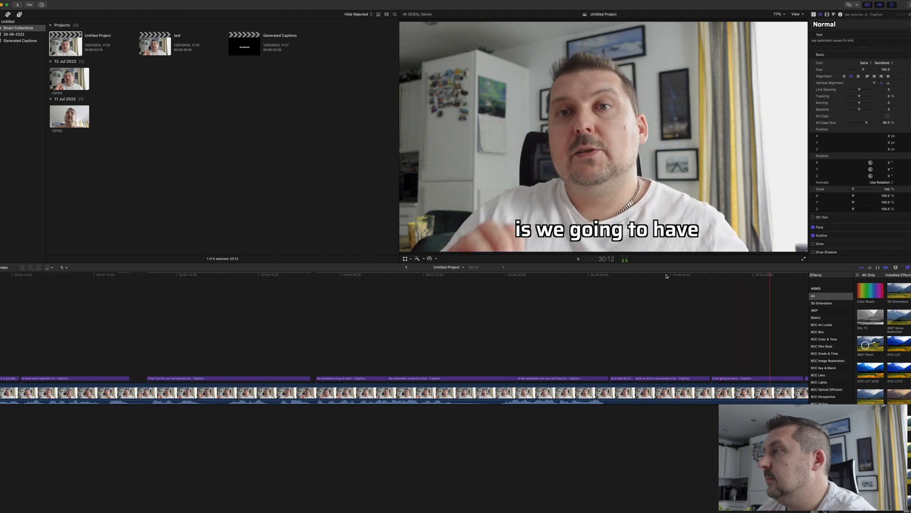
pyautogui.click(577, 259)
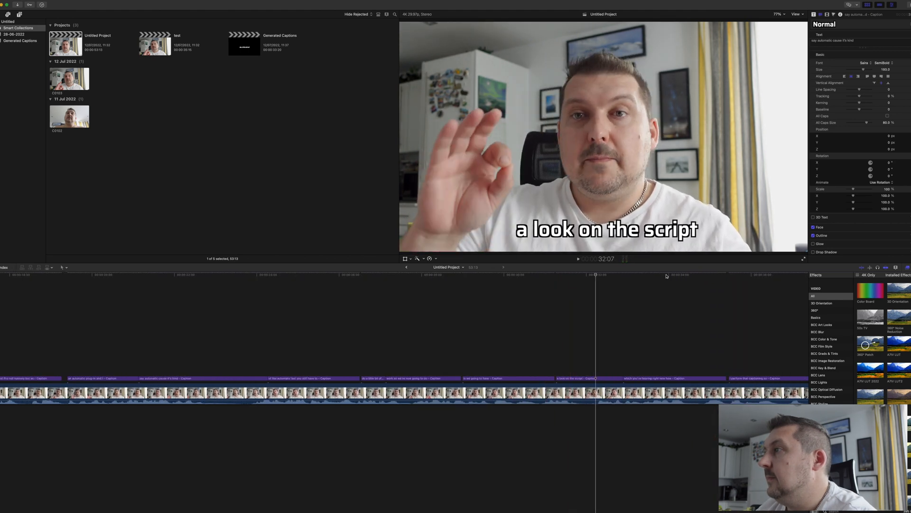